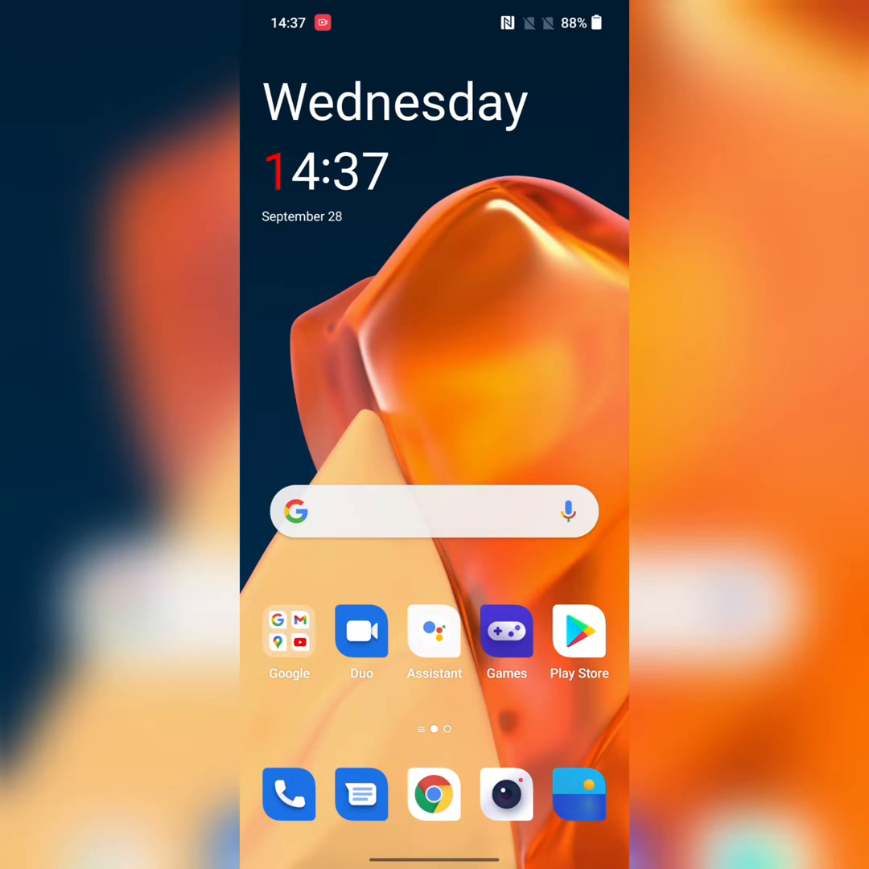
Go to Personalizations and scroll to the User interface section showing accent colour Green.
scroll("up", 3)
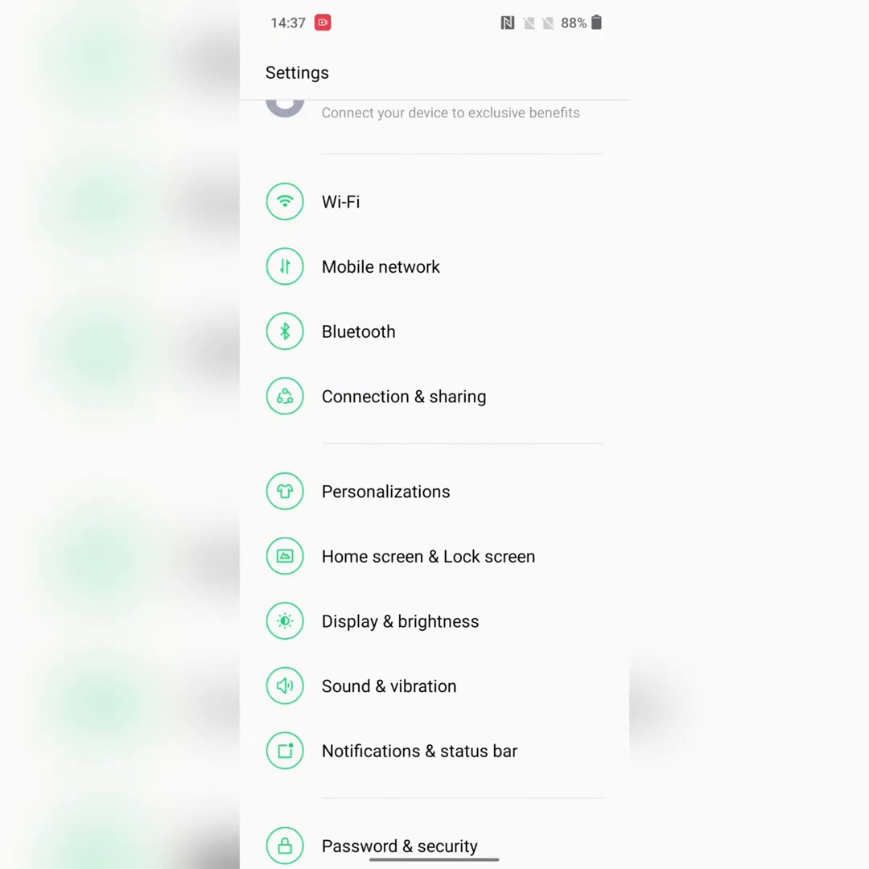
left_click(386, 492)
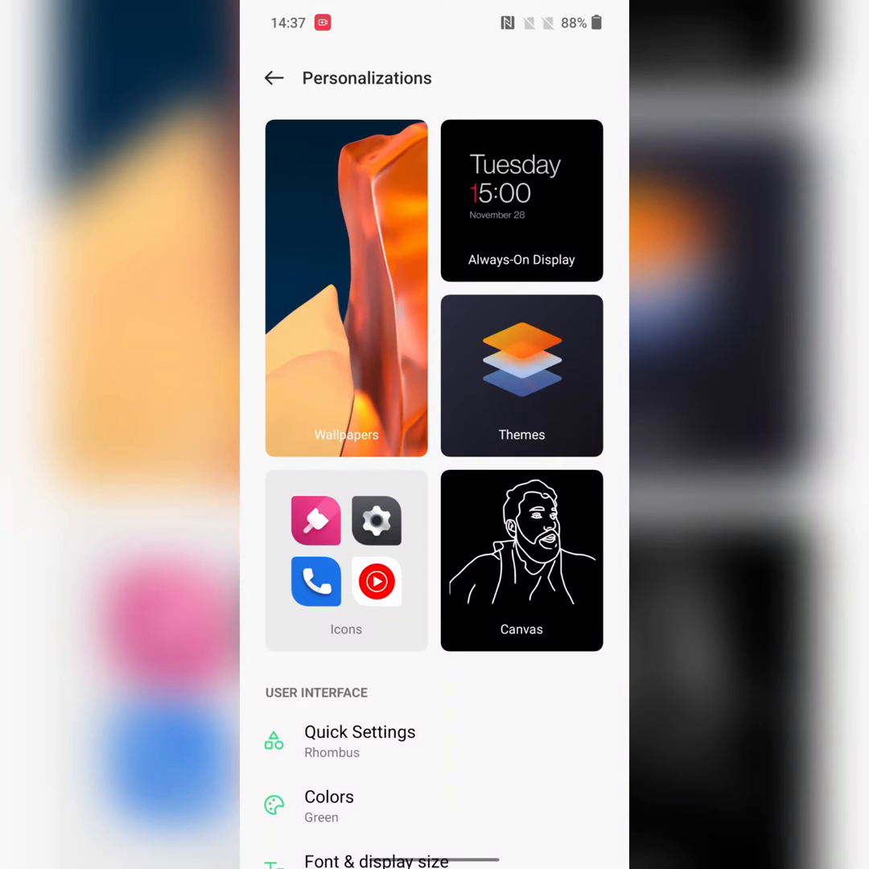
scroll("down", 3)
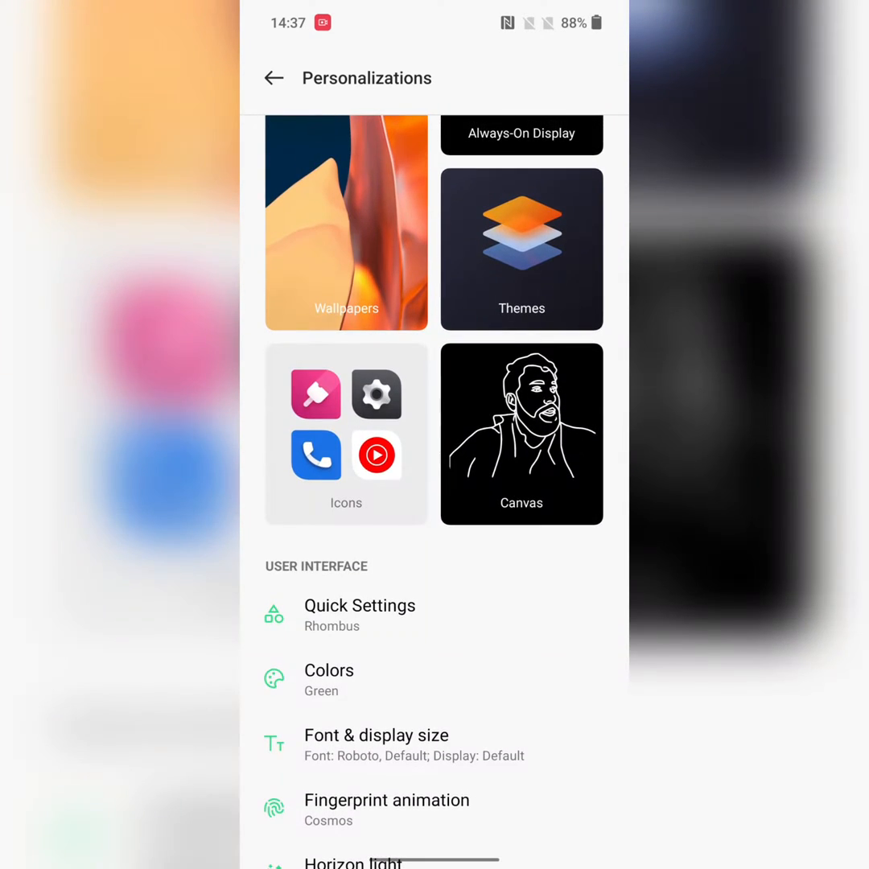
In Colors, try the orange swatch then choose the red accent preset.
left_click(328, 679)
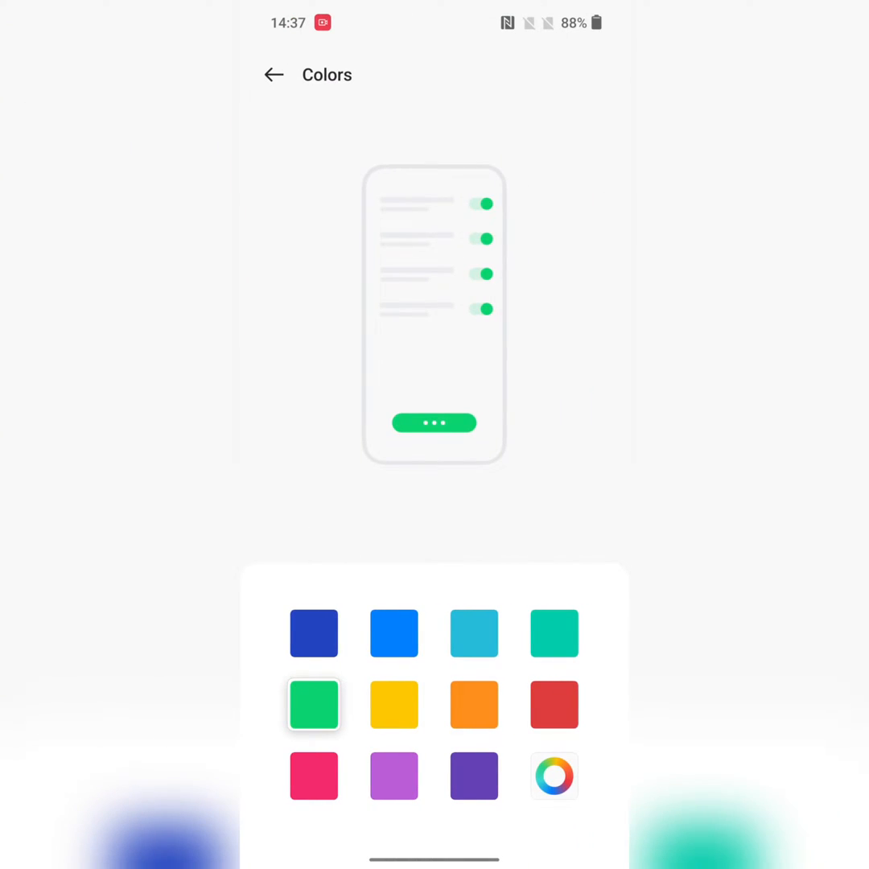
left_click(473, 705)
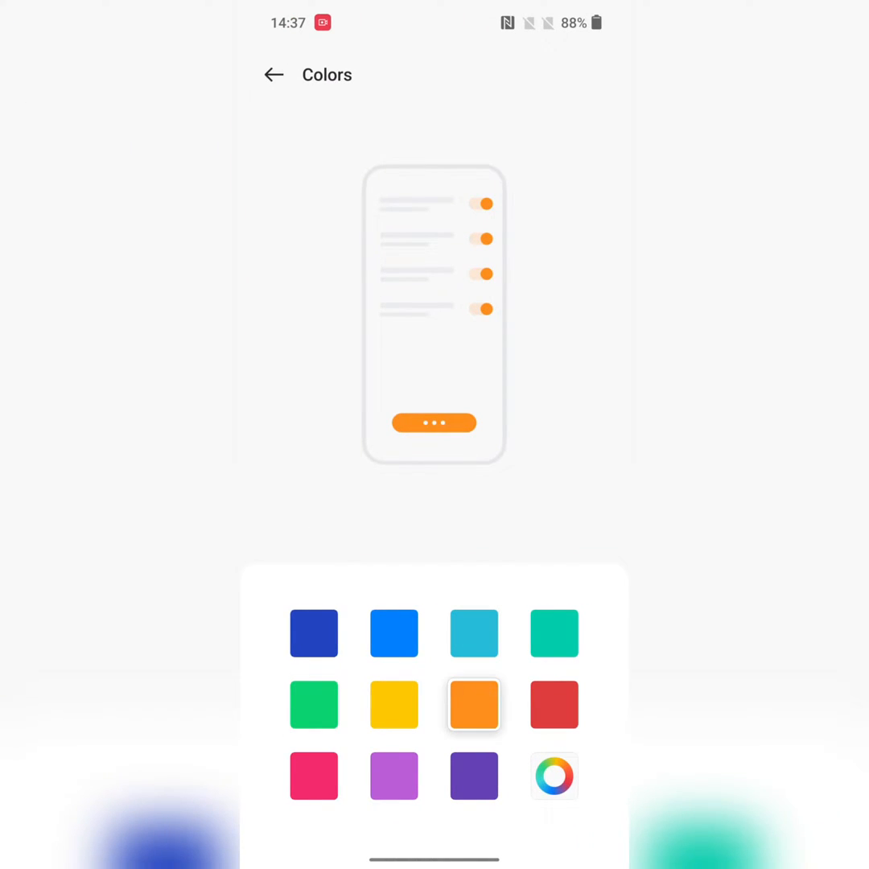
left_click(553, 704)
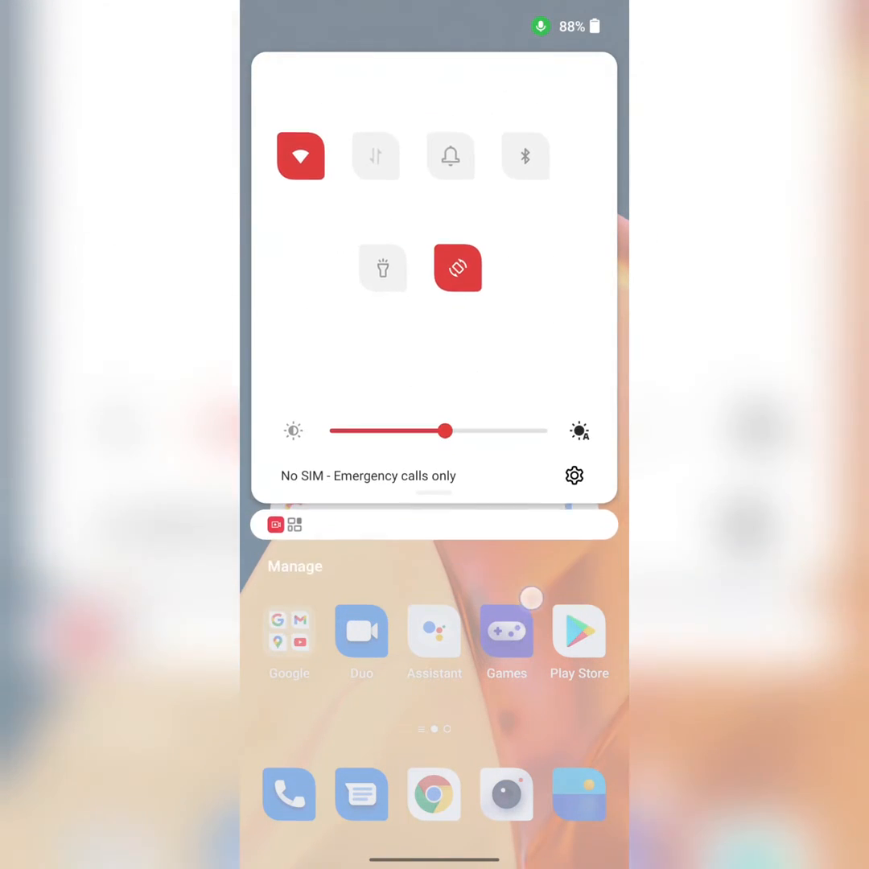
Return to Settings from quick settings and reach Personalizations, now listing accent colour Red.
left_click(573, 474)
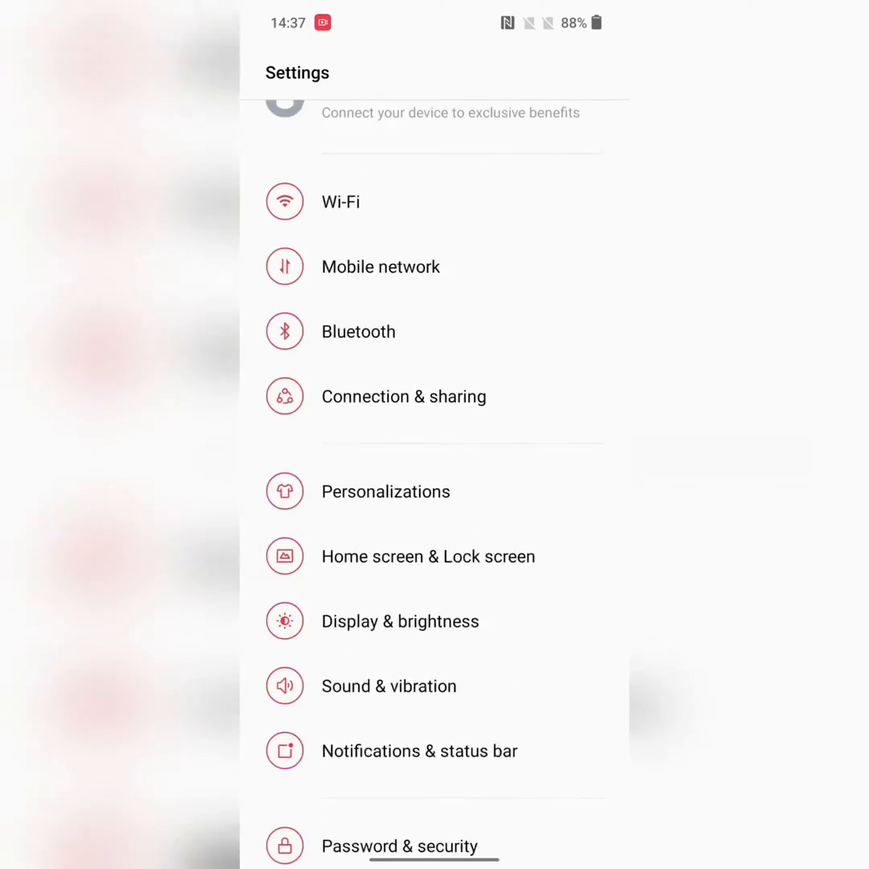
scroll("down", 3)
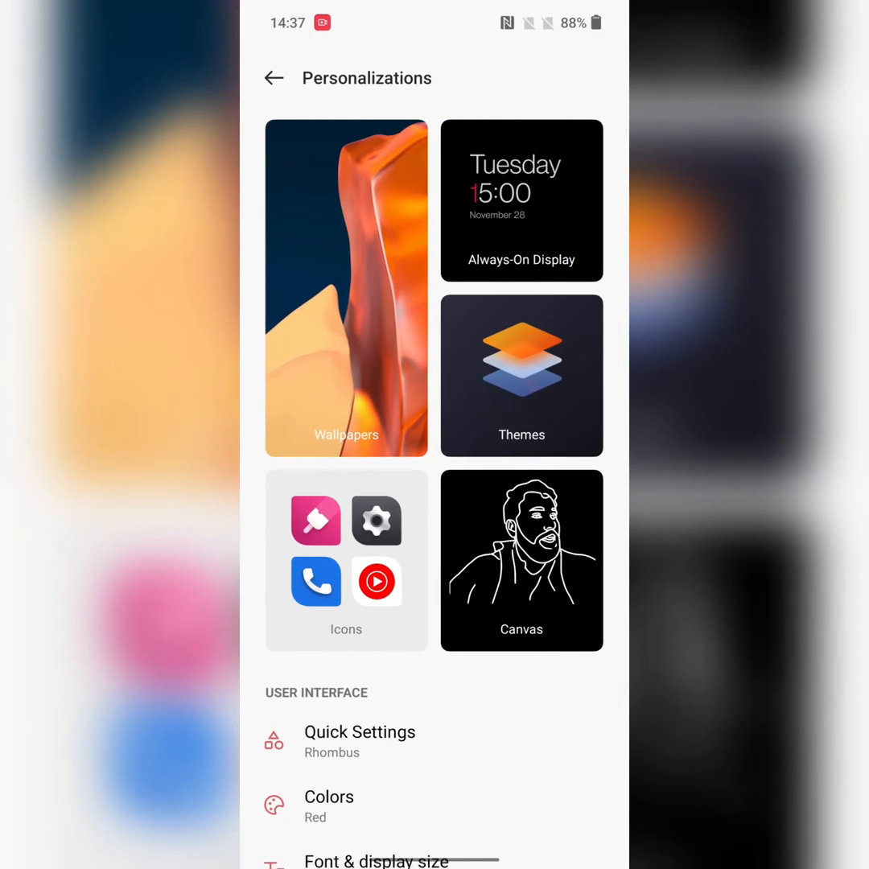
In Colors, pick a custom accent on the colour wheel, dragging the handle to red-pink.
scroll("down", 3)
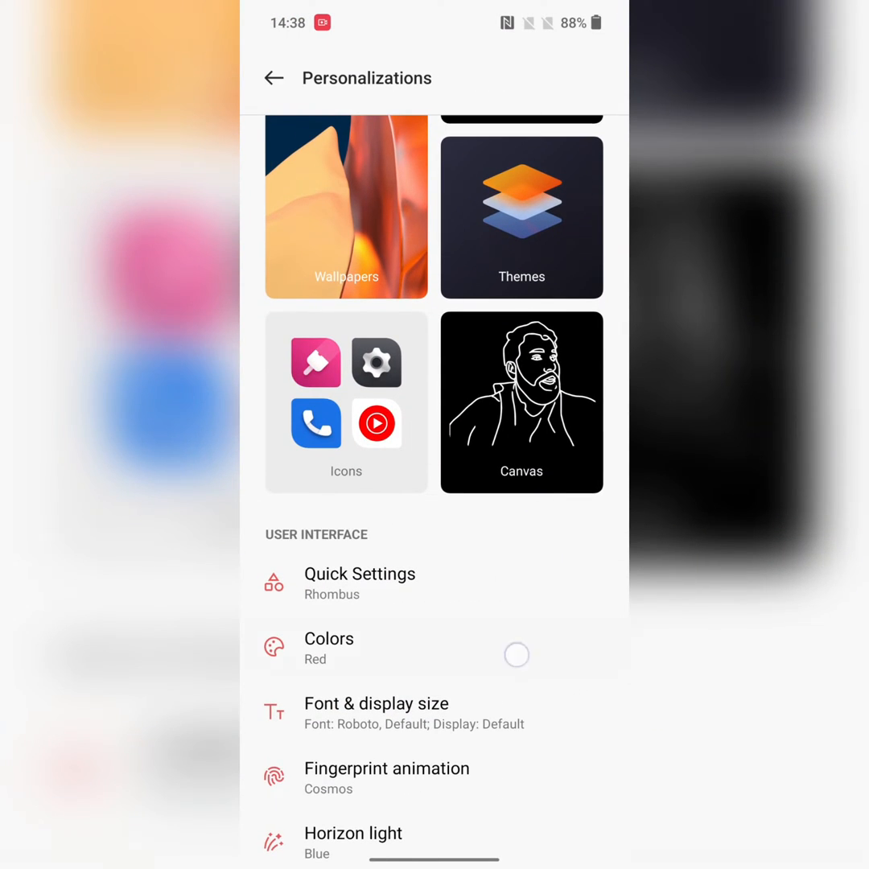
left_click(328, 647)
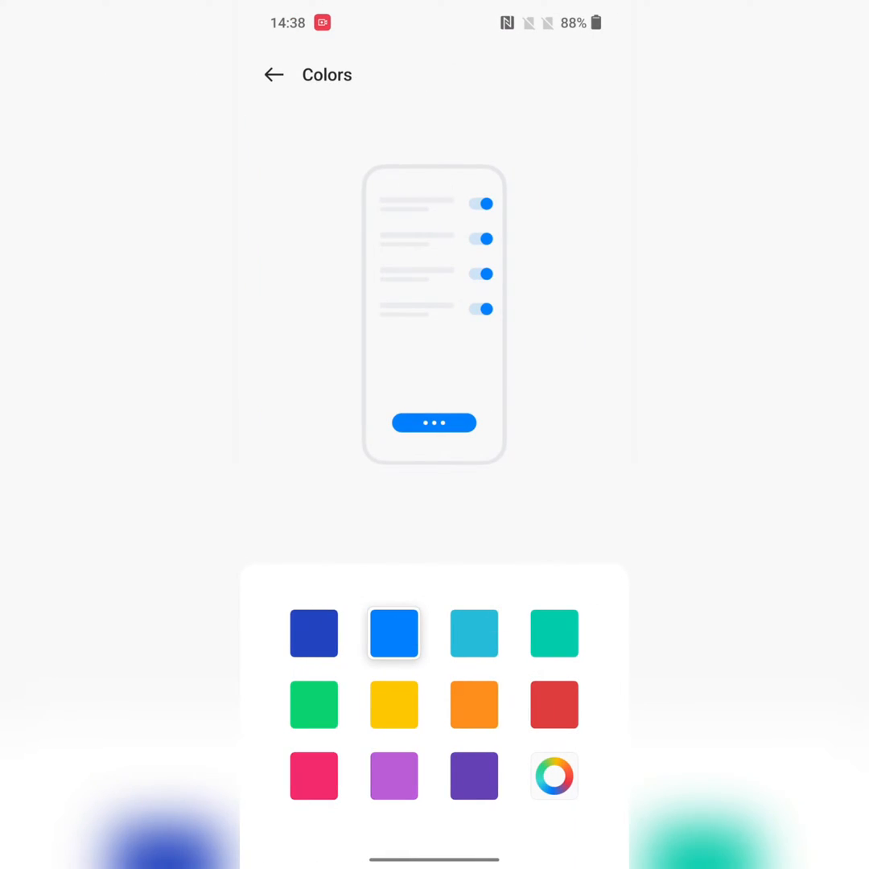
left_click(554, 775)
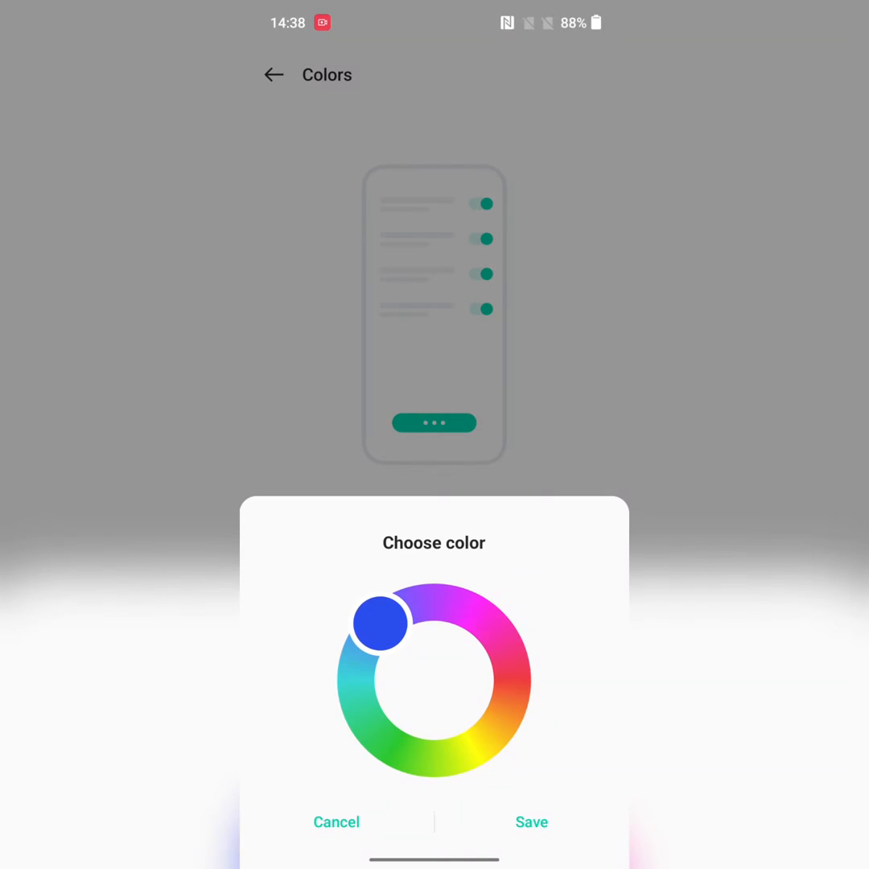
left_click_drag(376, 621, 508, 688)
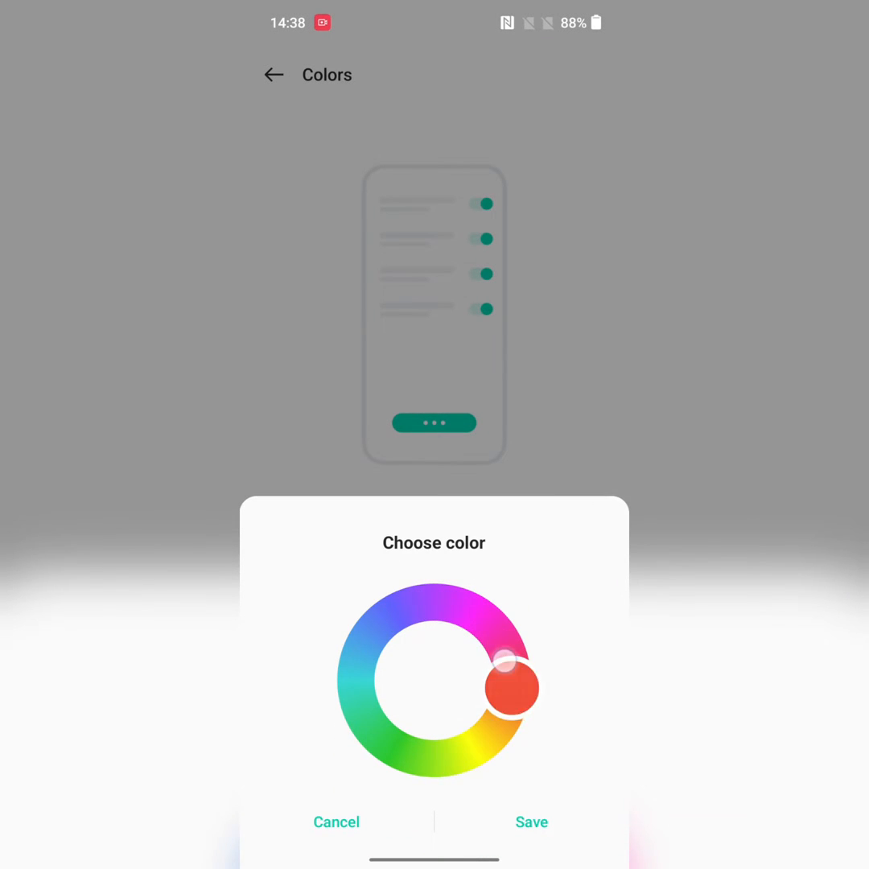
left_click_drag(515, 688, 515, 652)
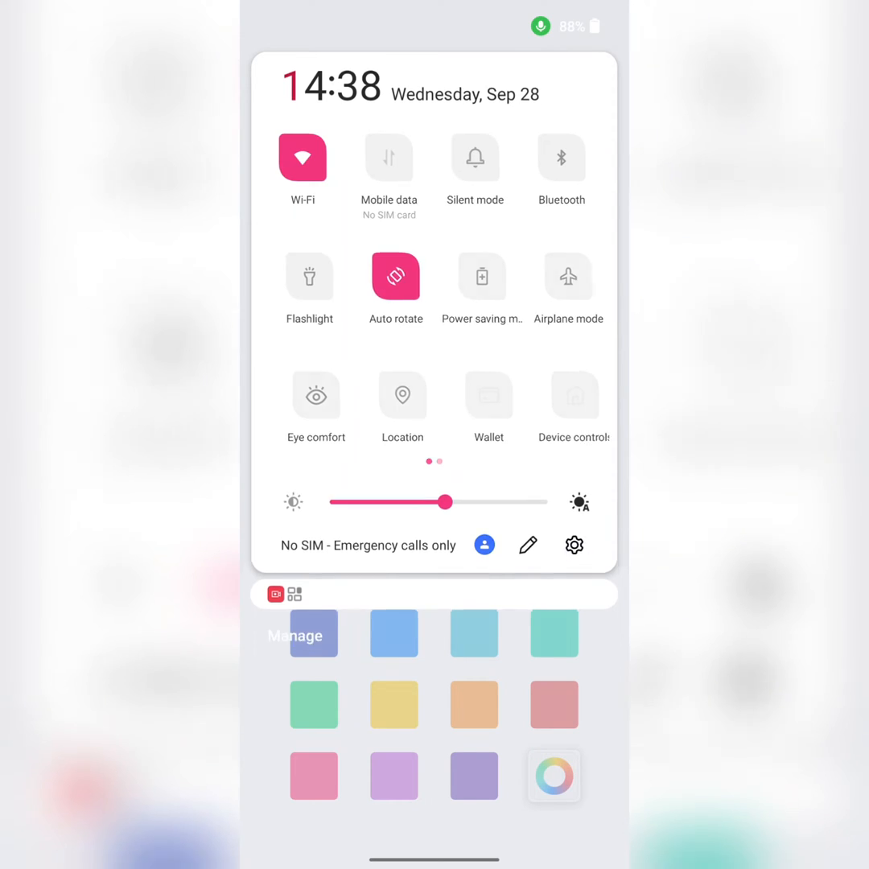
Check the pink accent in the Settings list and Bluetooth page, then return Home.
left_click(572, 544)
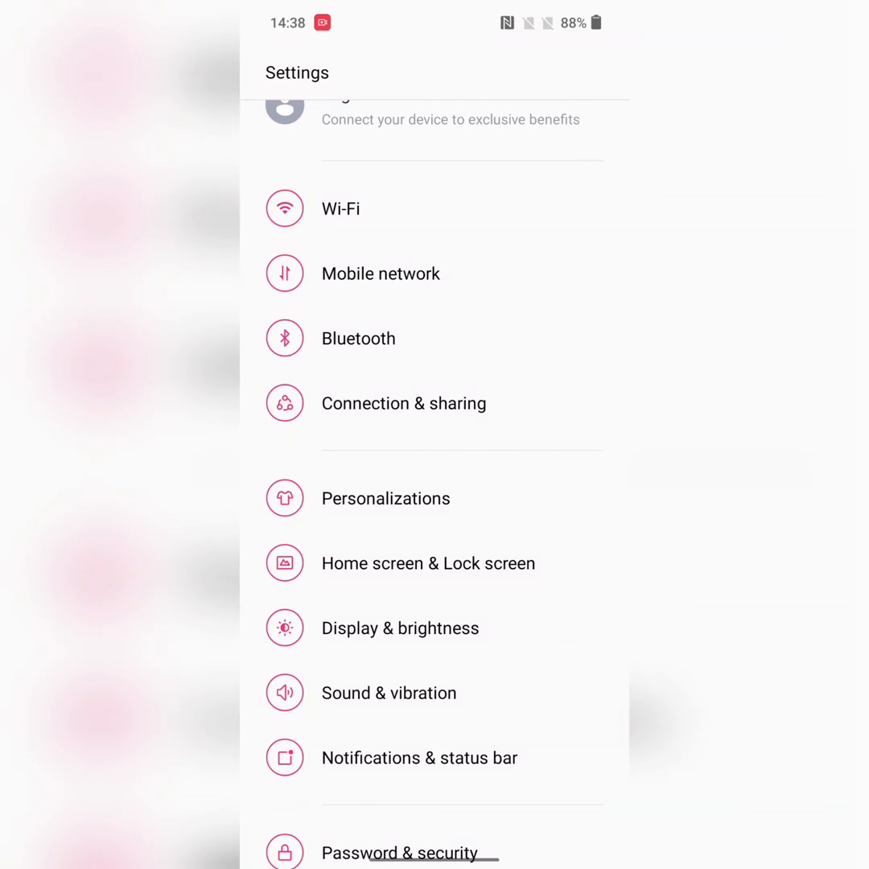
left_click(357, 337)
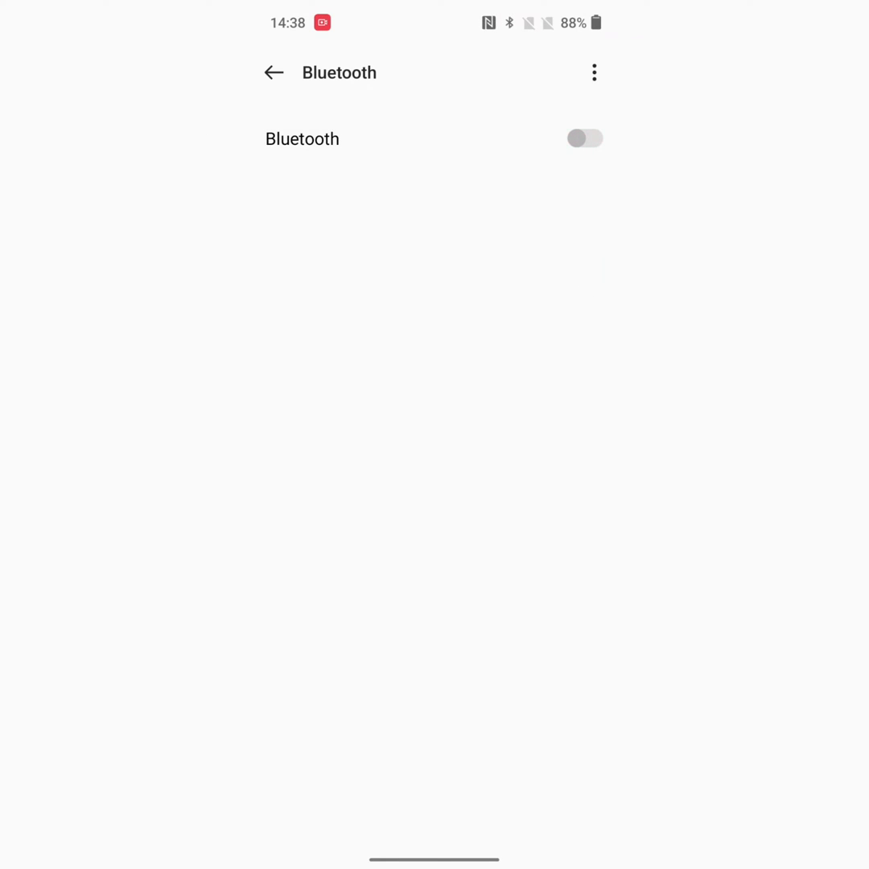
key("HOME")
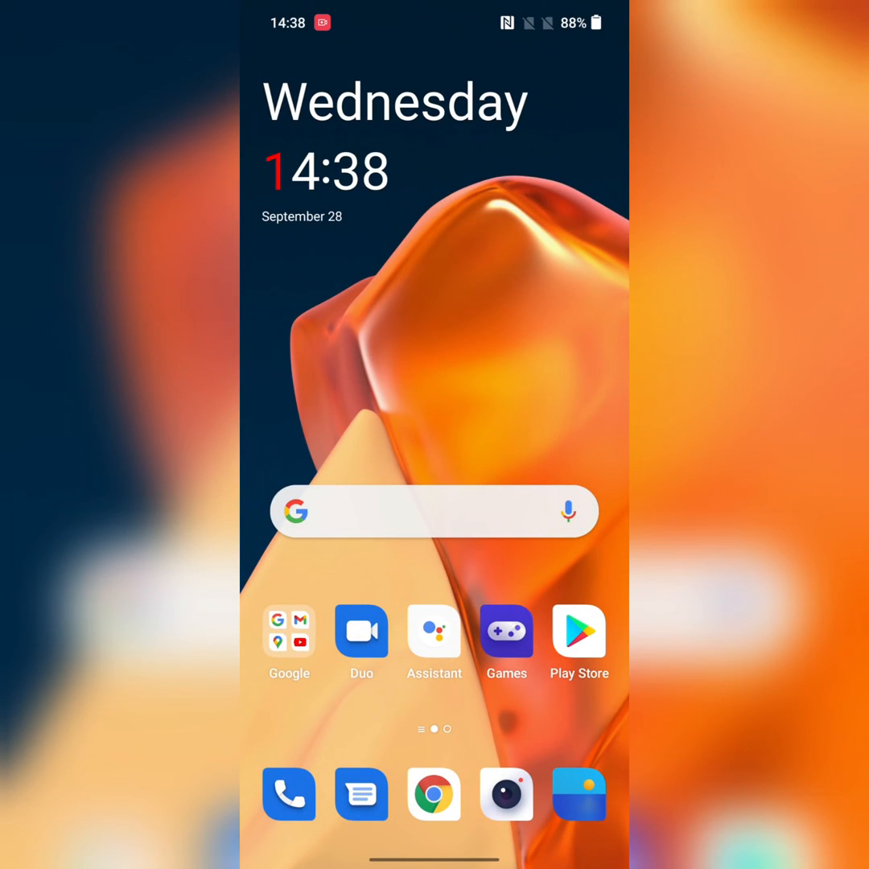